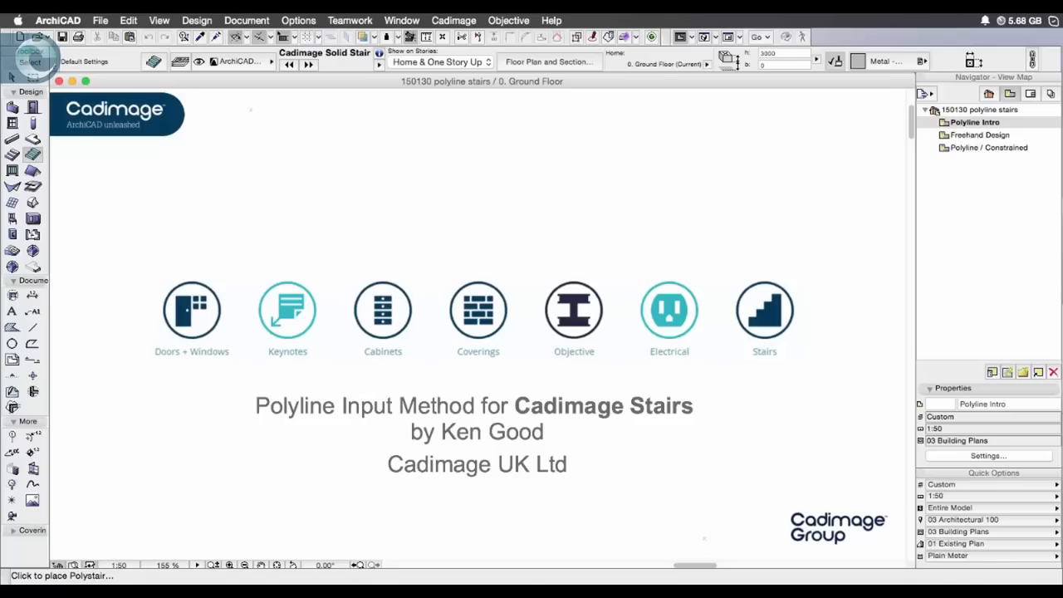
{"action": "mouse_move", "coordinate": [1002, 139]}
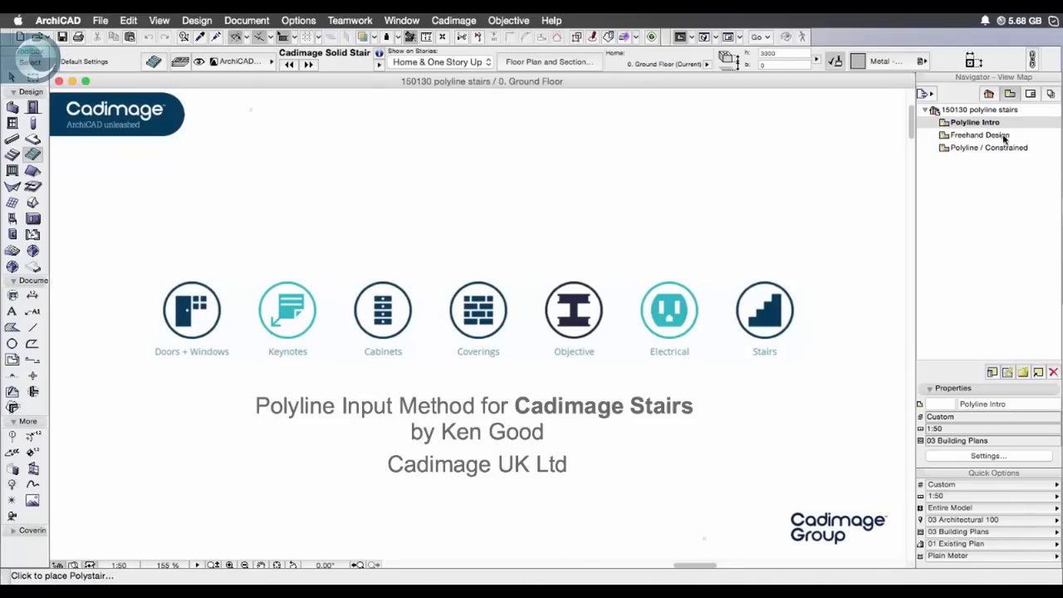
- Switch to the Freehand Design view and give the Polystair a 2400 stair height
{"action": "left_click", "coordinate": [980, 135]}
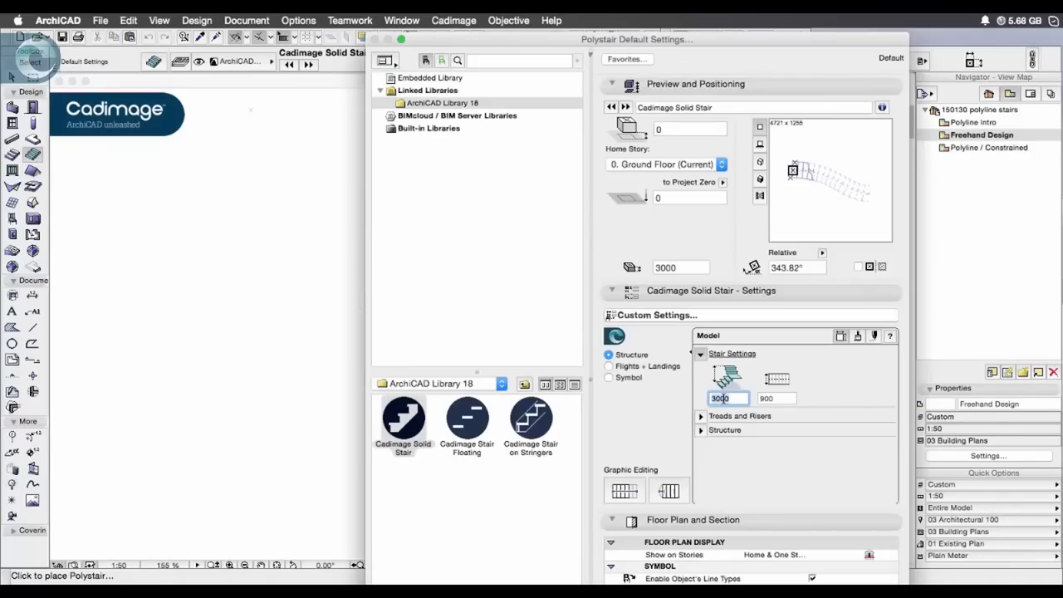
{"action": "type", "text": "2400"}
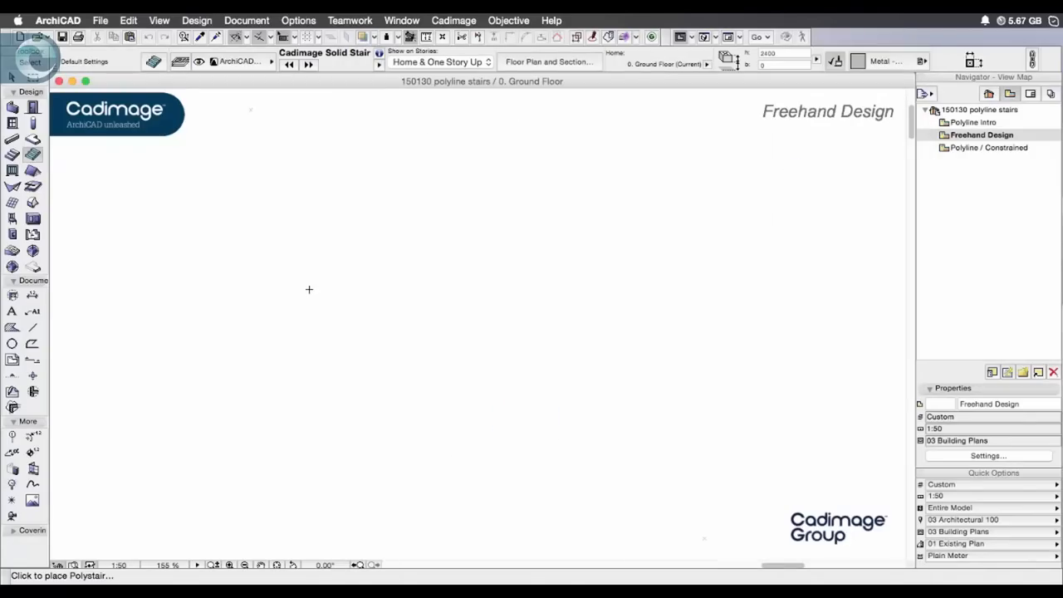
{"action": "mouse_move", "coordinate": [133, 480]}
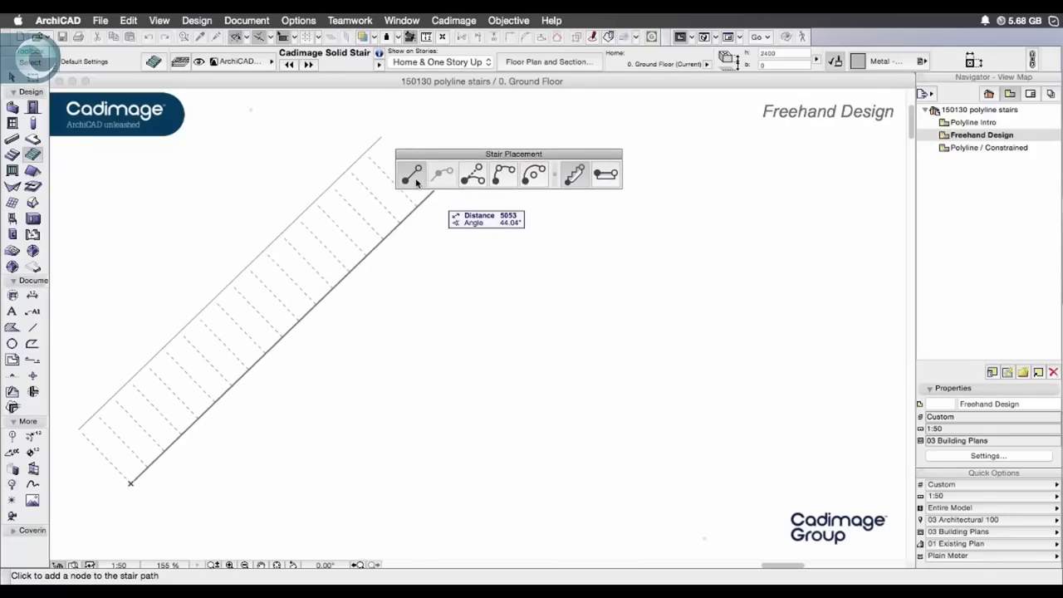
{"action": "mouse_move", "coordinate": [411, 175]}
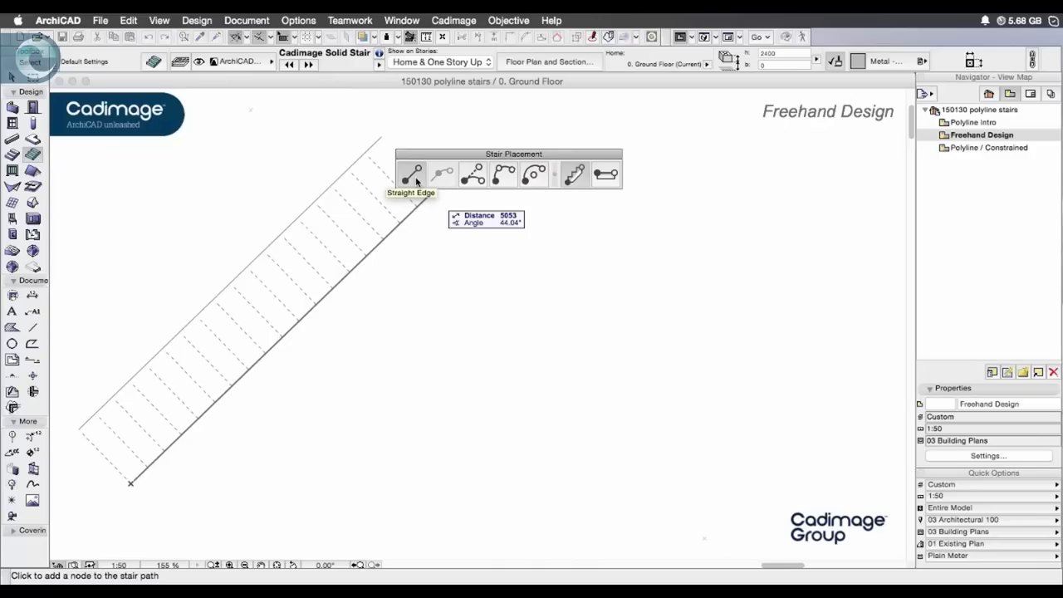
{"action": "mouse_move", "coordinate": [443, 183]}
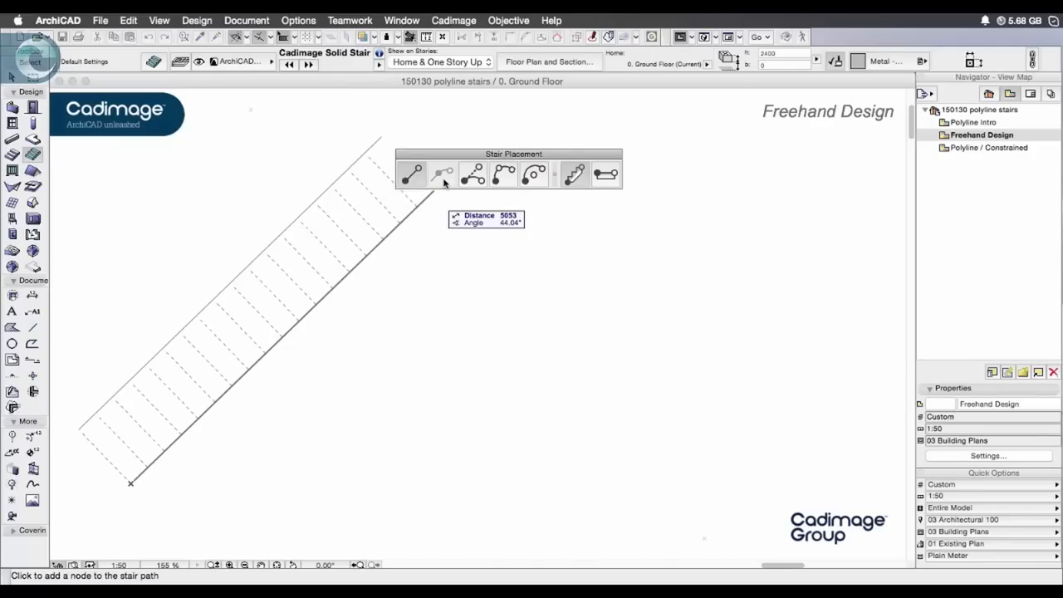
{"action": "mouse_move", "coordinate": [472, 175]}
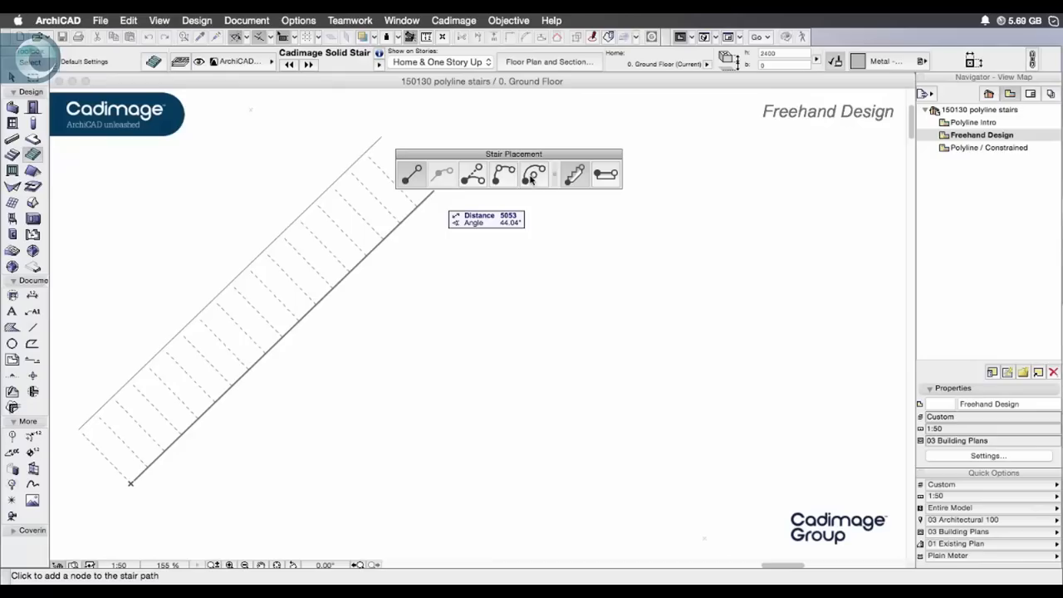
{"action": "mouse_move", "coordinate": [510, 181]}
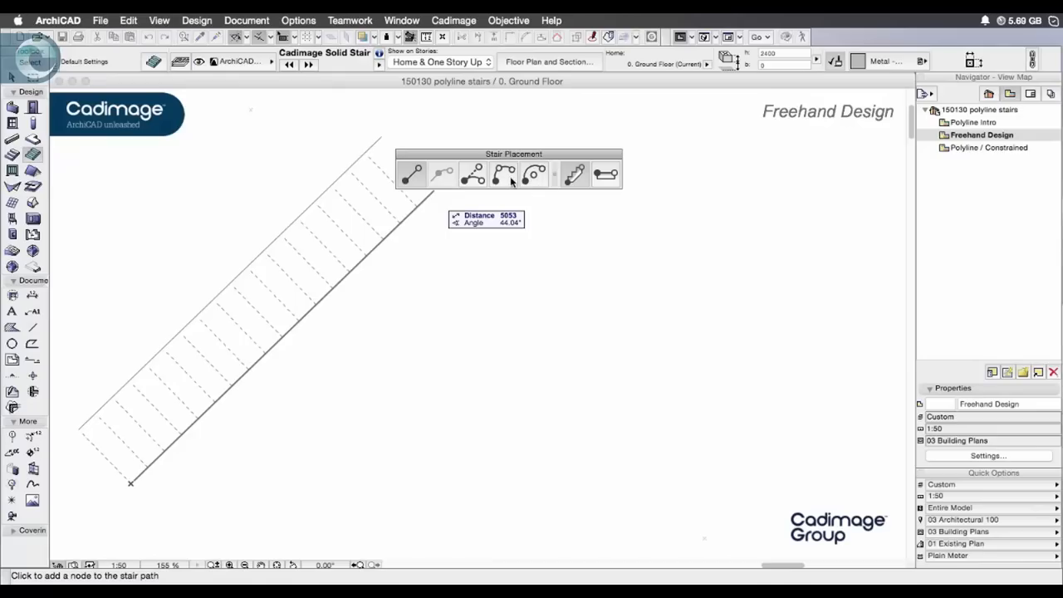
{"action": "mouse_move", "coordinate": [509, 174]}
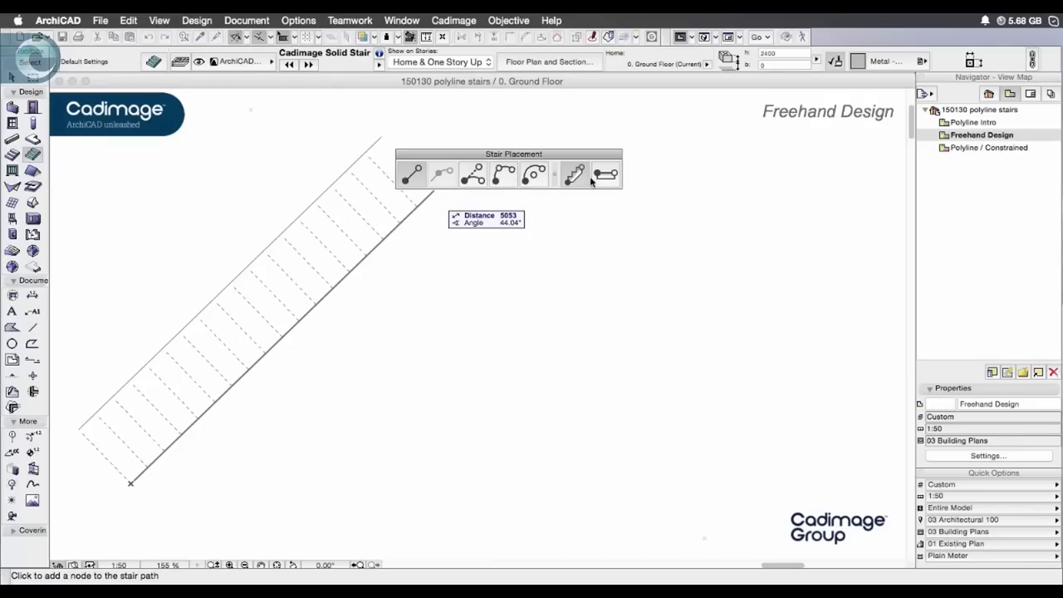
{"action": "mouse_move", "coordinate": [576, 174]}
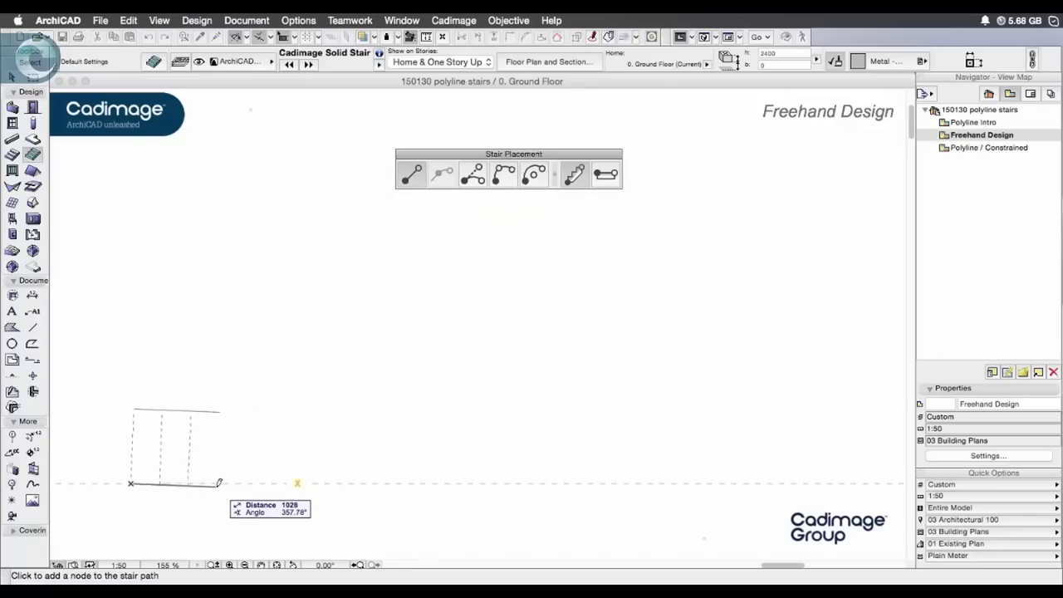
- Place the first flight's end and the landing corner node where the solid stair turns
{"action": "left_click", "coordinate": [247, 483]}
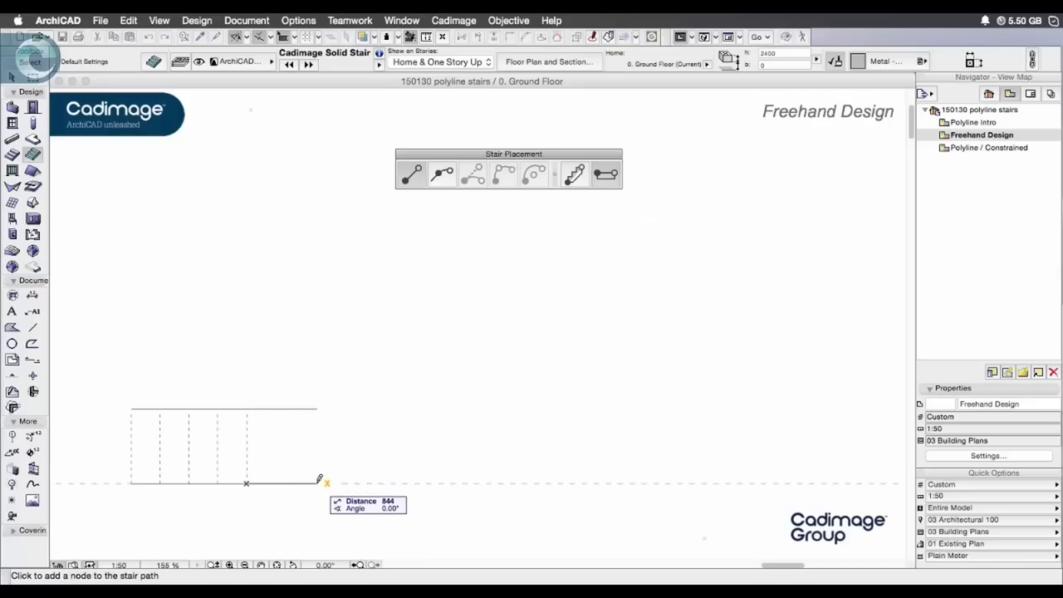
{"action": "mouse_move", "coordinate": [327, 480]}
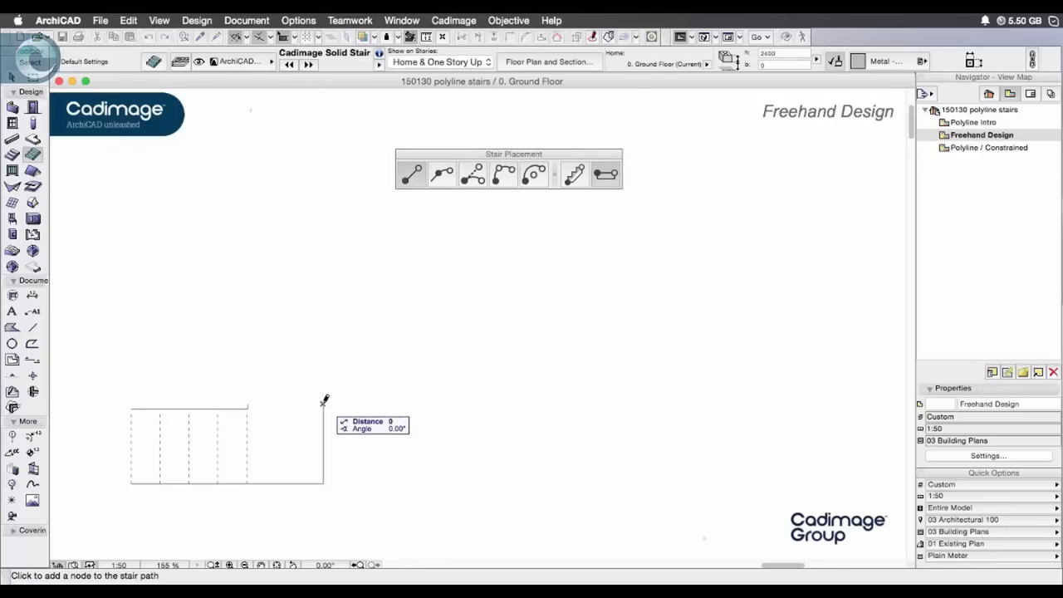
{"action": "left_click", "coordinate": [322, 404]}
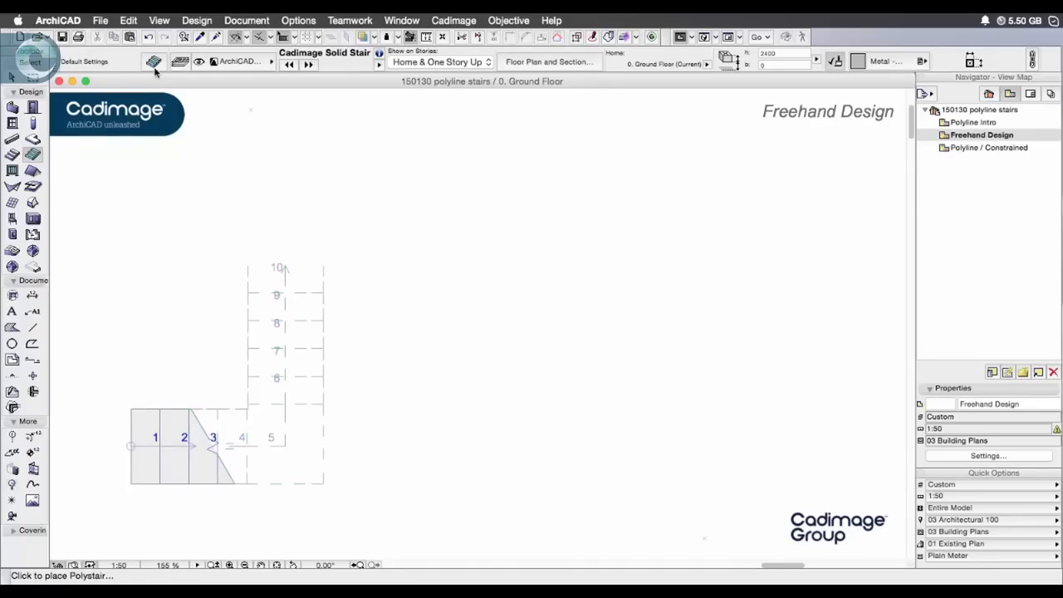
- Choose Cadimage Stair on Stringers in Polystair defaults with a 2400 height
{"action": "left_click", "coordinate": [154, 61]}
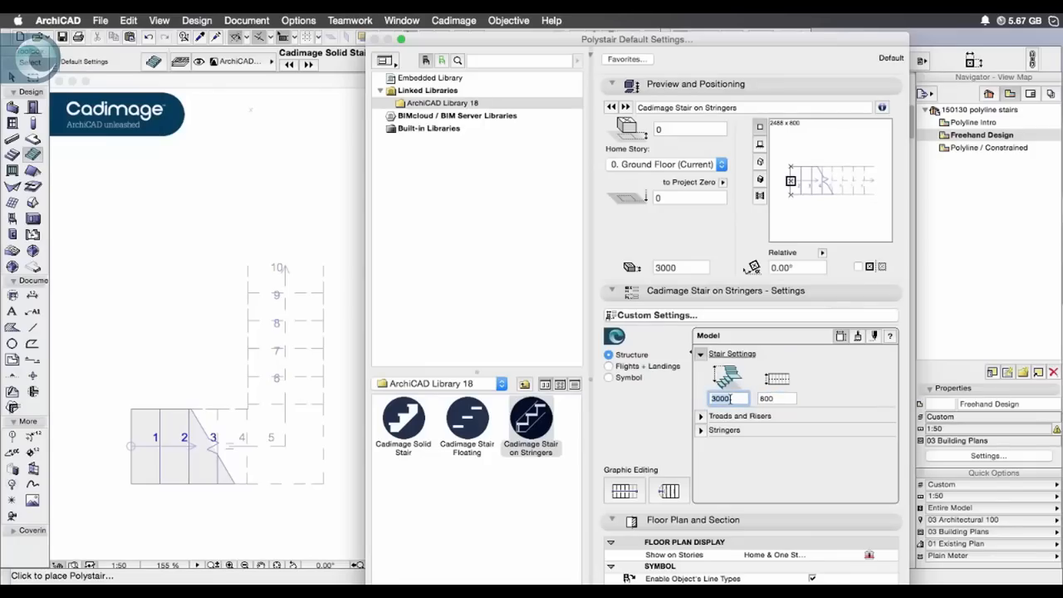
{"action": "type", "text": "2400"}
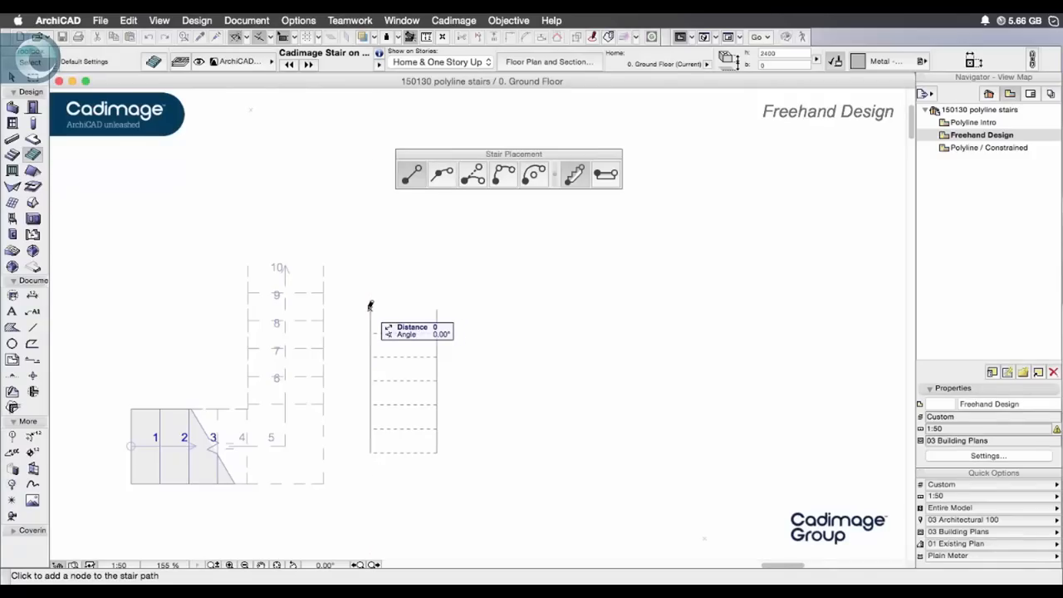
- Set the straight run's top corner and the winder turn's end point to the right
{"action": "left_click", "coordinate": [407, 307]}
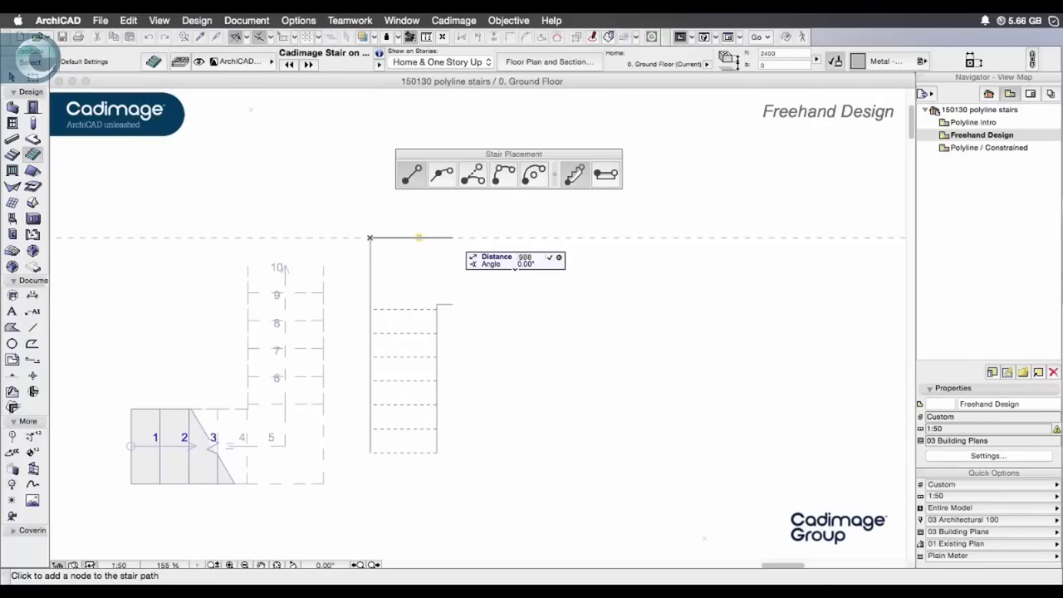
{"action": "left_click", "coordinate": [442, 234]}
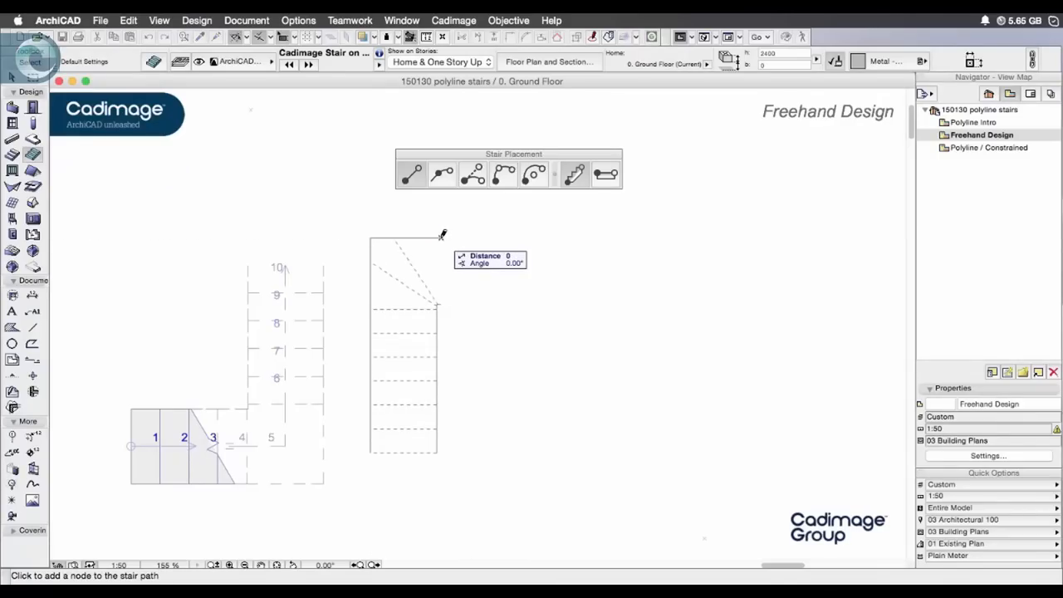